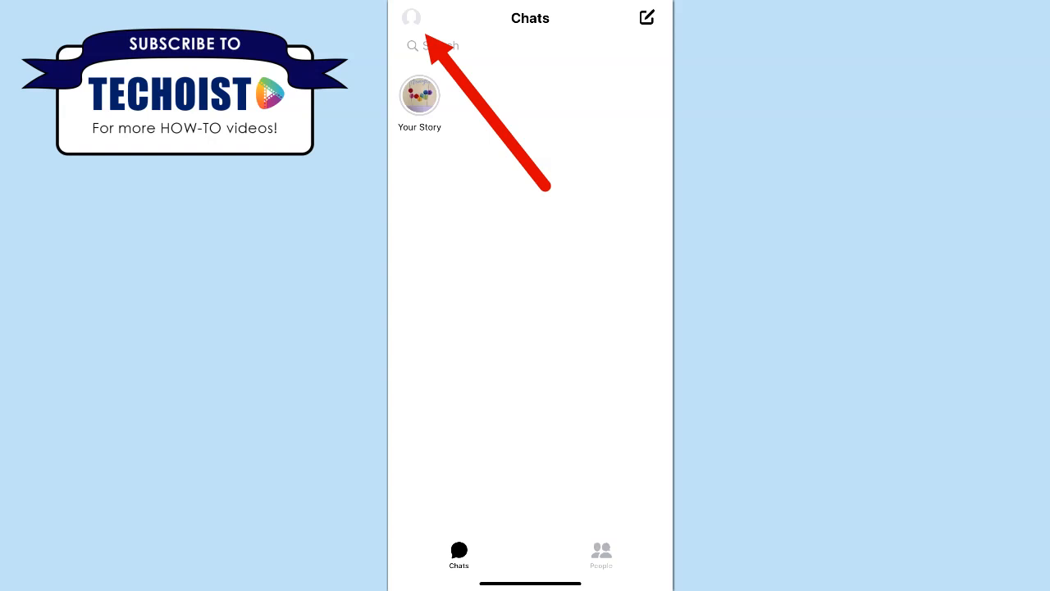
Go from the Messenger chats list to the Techoist Videos profile
click(410, 16)
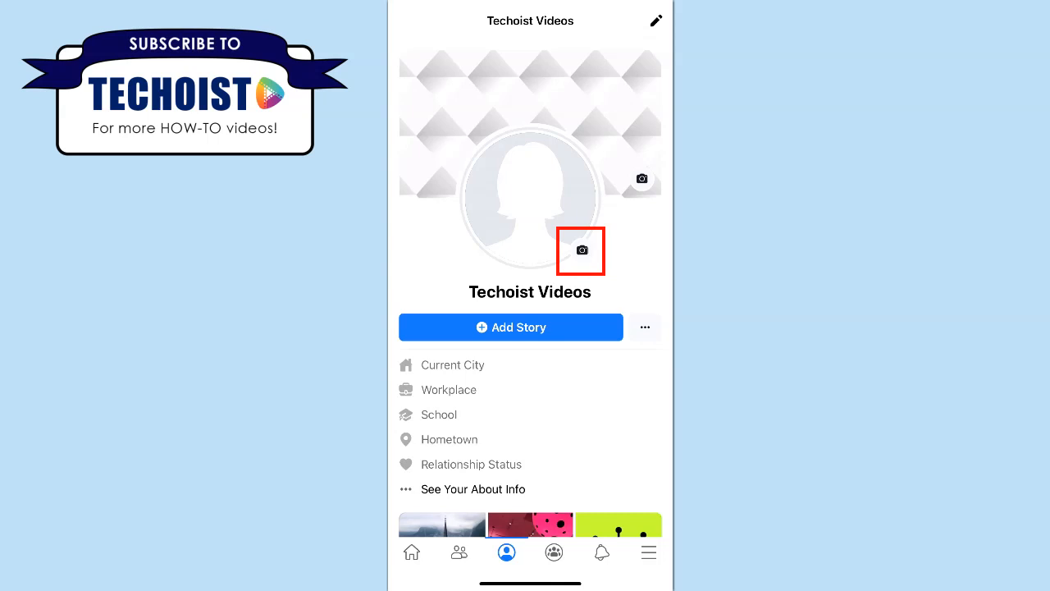
Bring up the profile picture photo picker from the camera icon
click(581, 249)
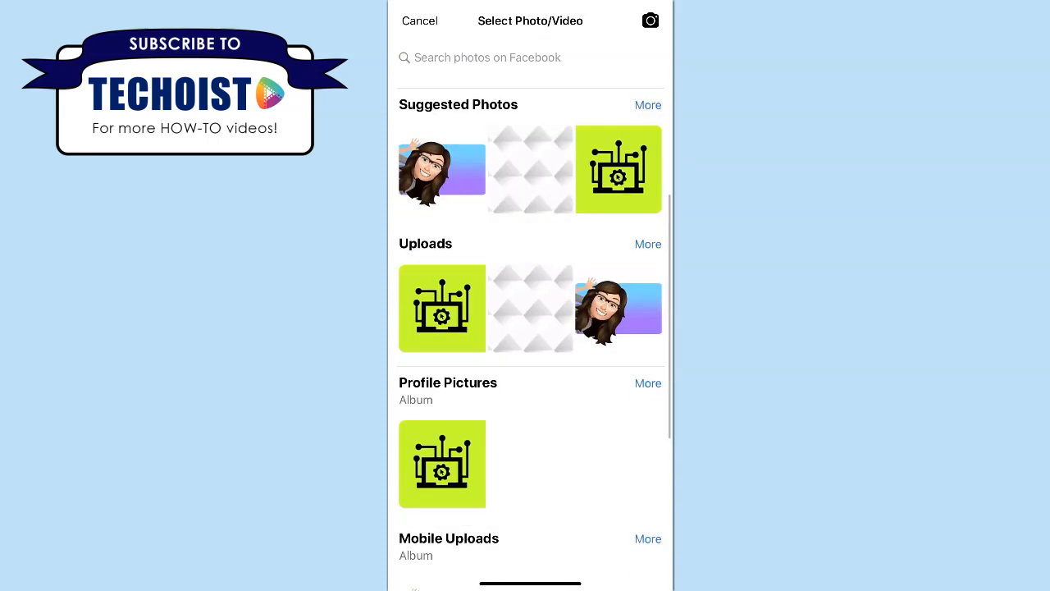
Choose the green circuit-laptop image from the Profile Pictures album as the new picture
scroll(down, 3)
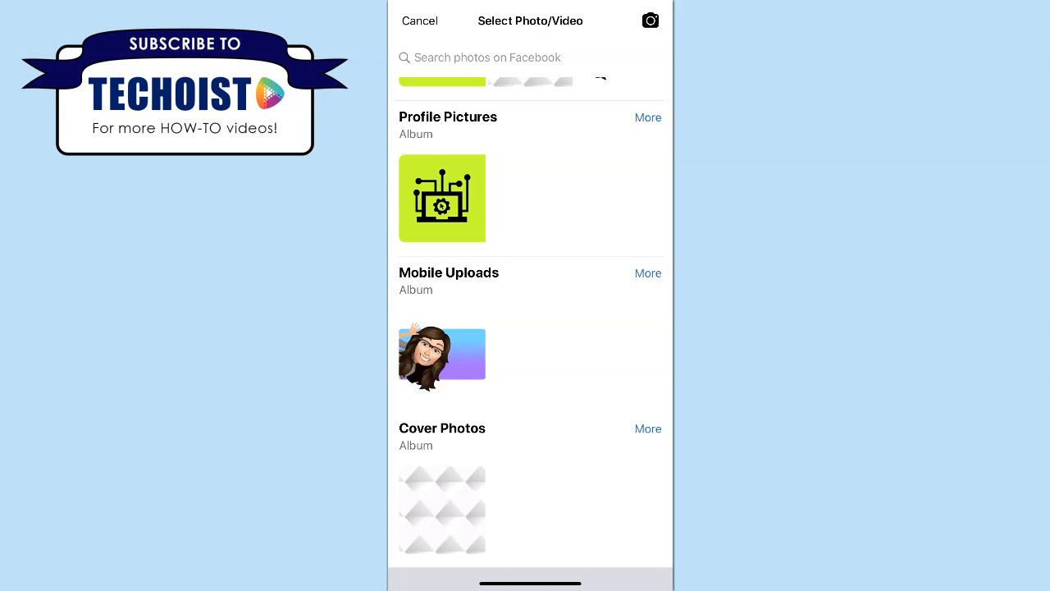
click(441, 199)
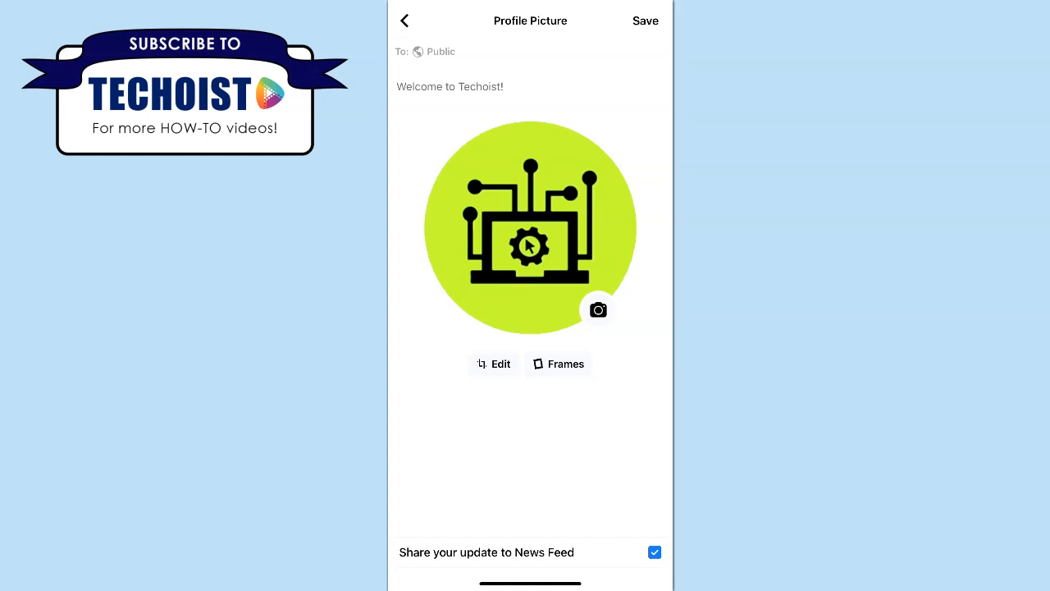
Bring the circuit-laptop image into the Crop & Rotate editor and turn it a quarter turn
click(492, 365)
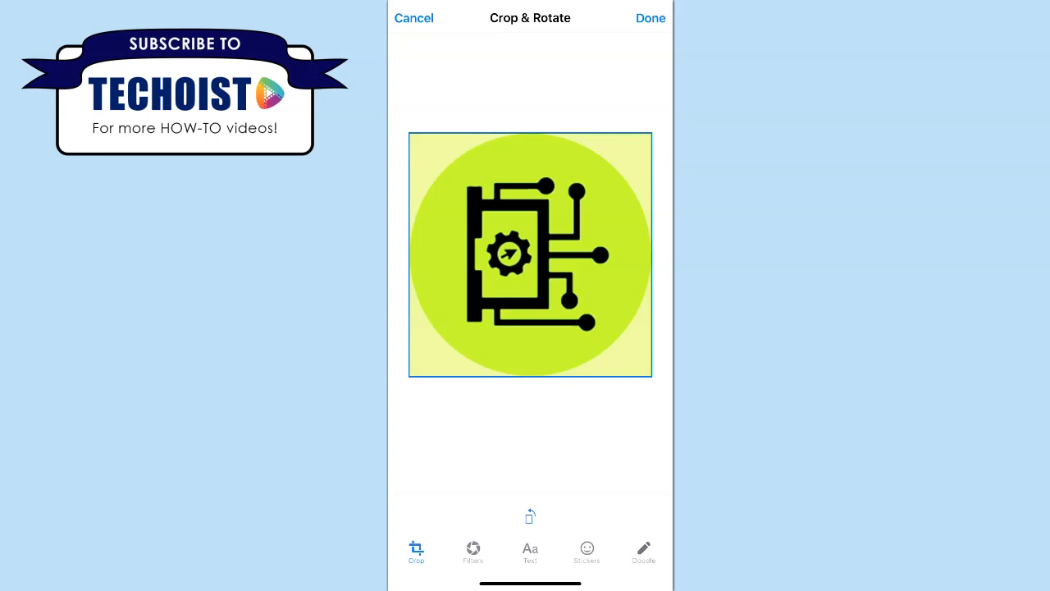
Apply the rotation so the preview shows the circuit-laptop icon turned sideways
click(650, 16)
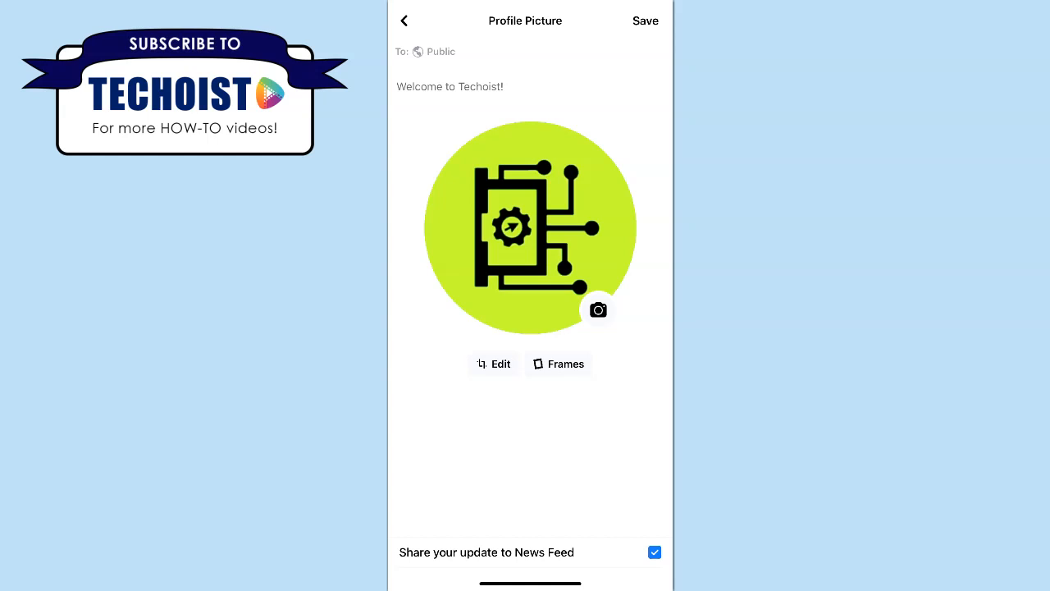
Save the rotated circuit-laptop picture and check it on the Messenger account menu
click(653, 551)
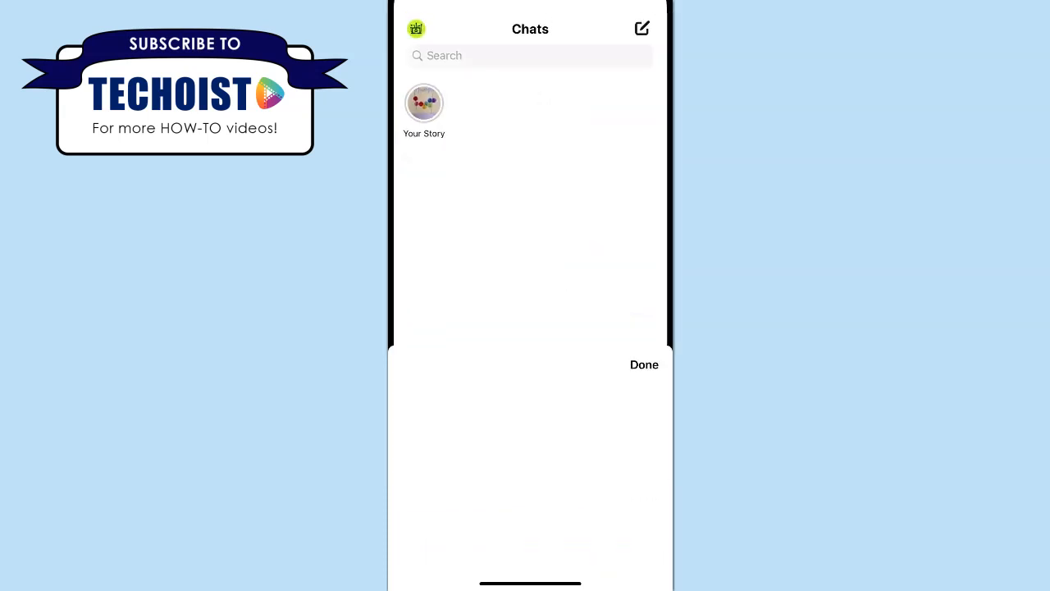
click(417, 30)
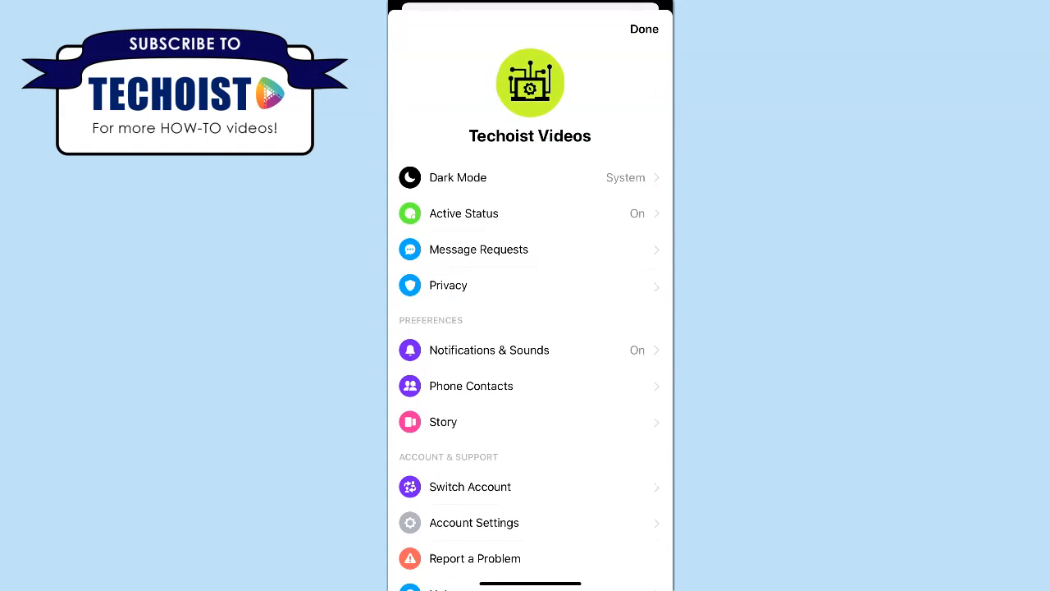